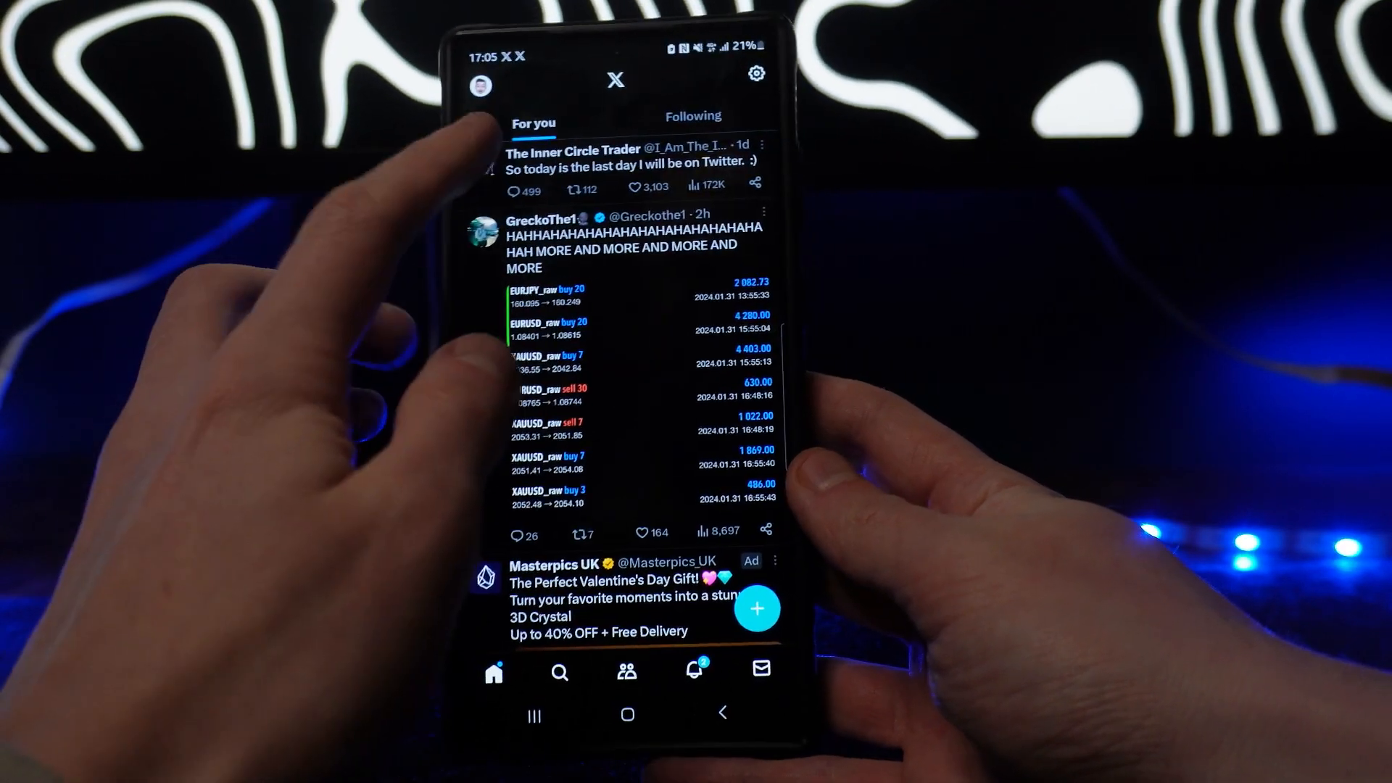
Switch the X home timeline between Following and For you, then leave the app.
left_click(693, 116)
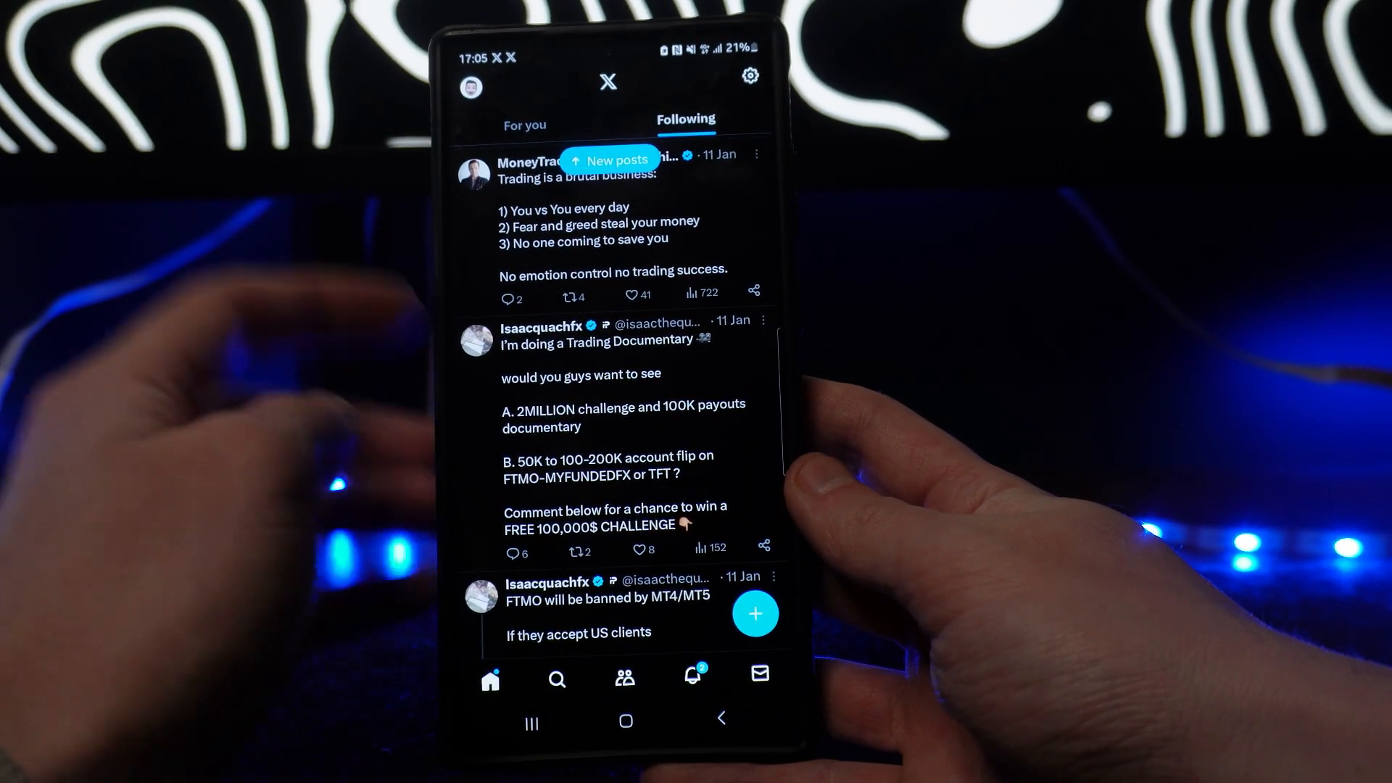
left_click(525, 121)
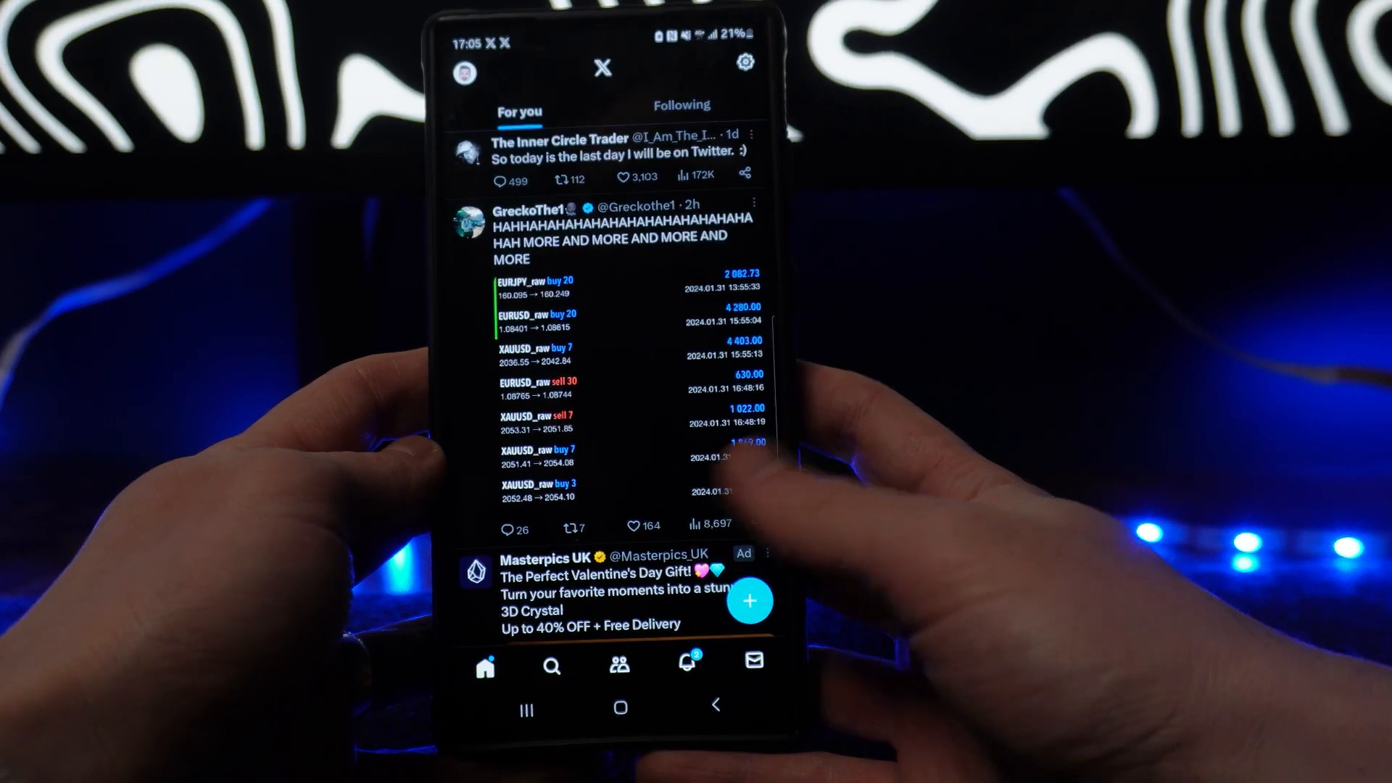
left_click(622, 708)
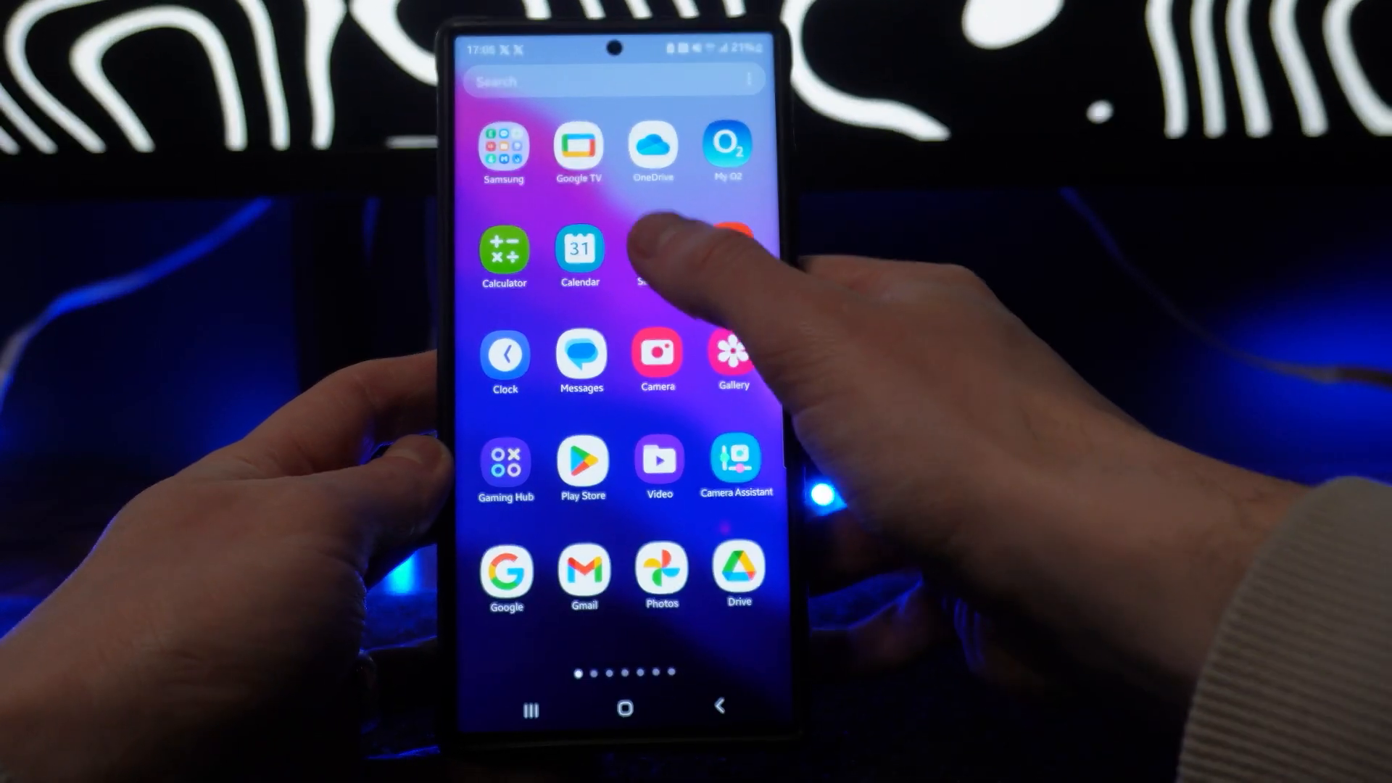
In Android Settings' Apps list, start a search of installed apps.
left_click(654, 252)
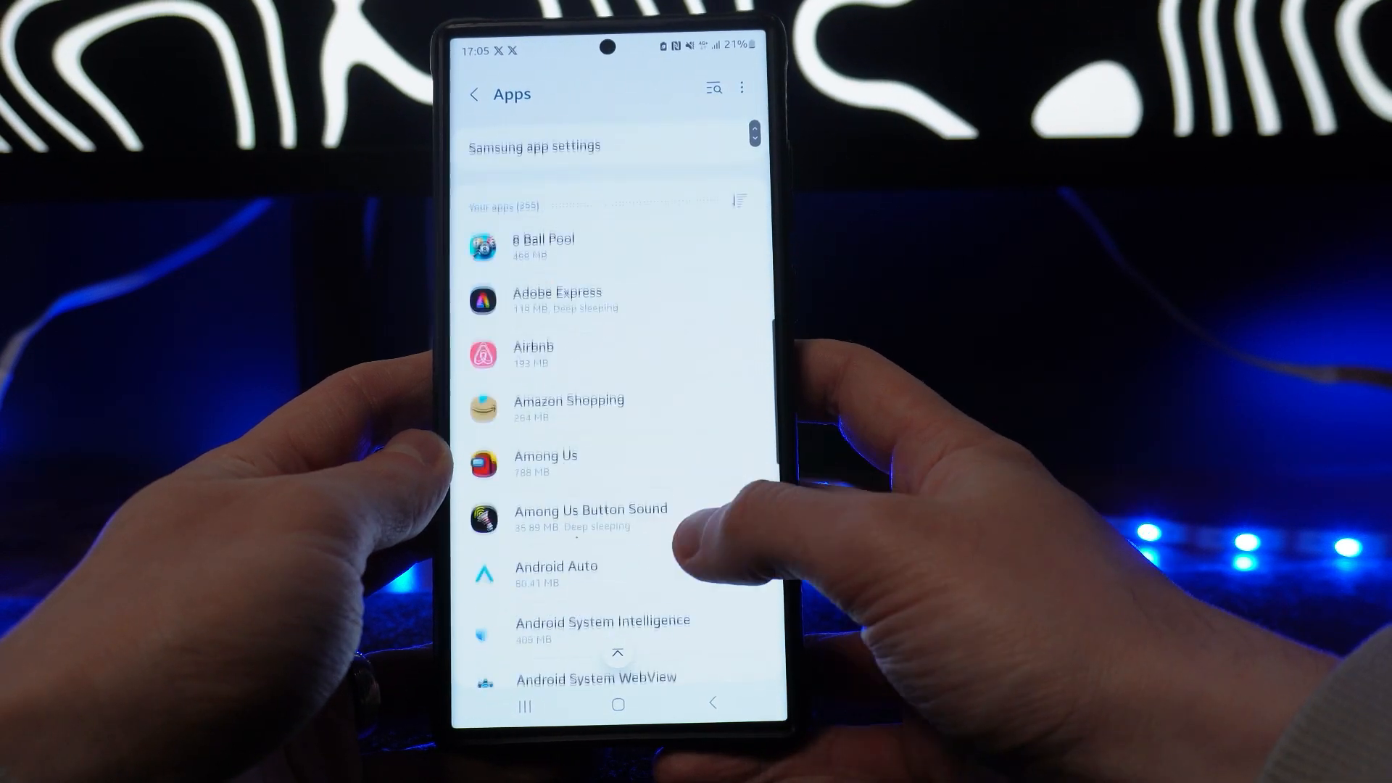
left_click(710, 89)
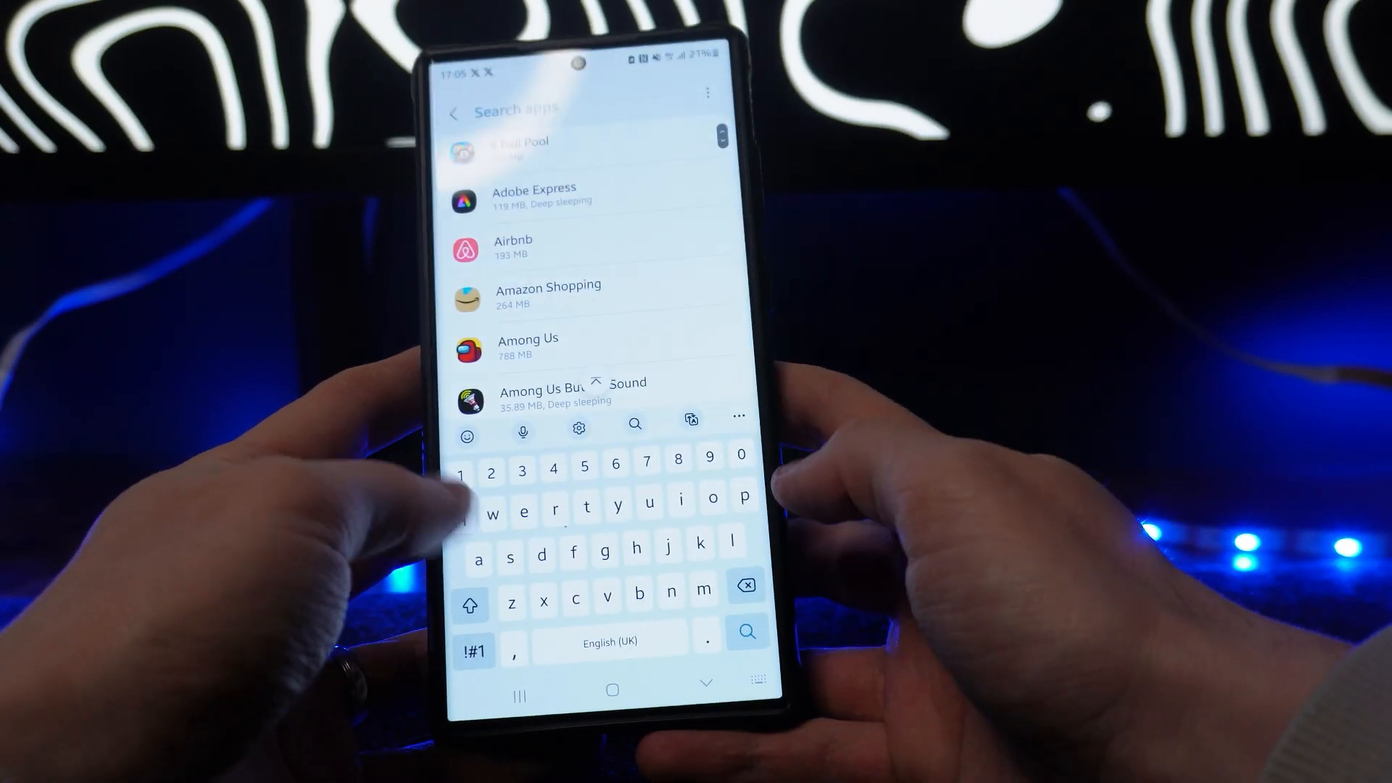
Find the X app and clear its cache, dropping storage from 244 MB to 0 B.
type("x")
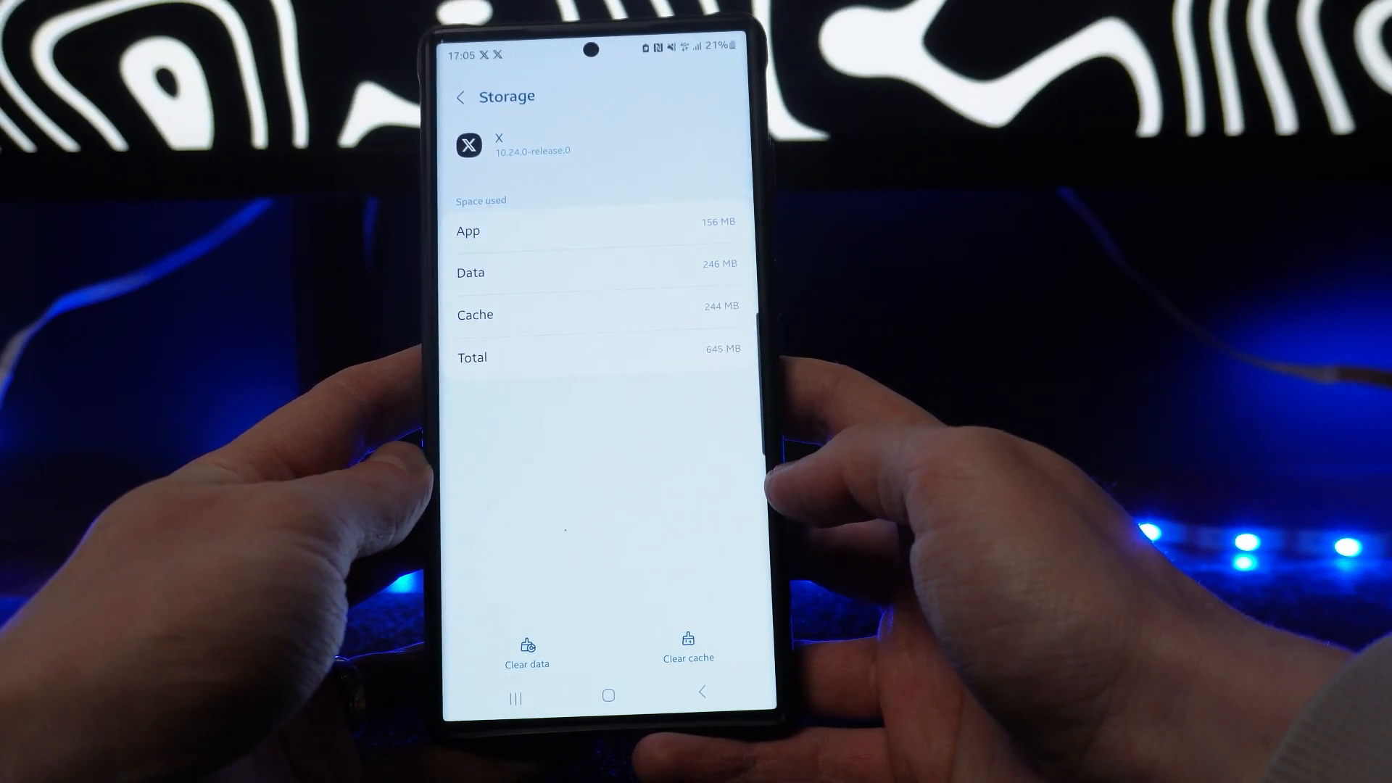
left_click(688, 652)
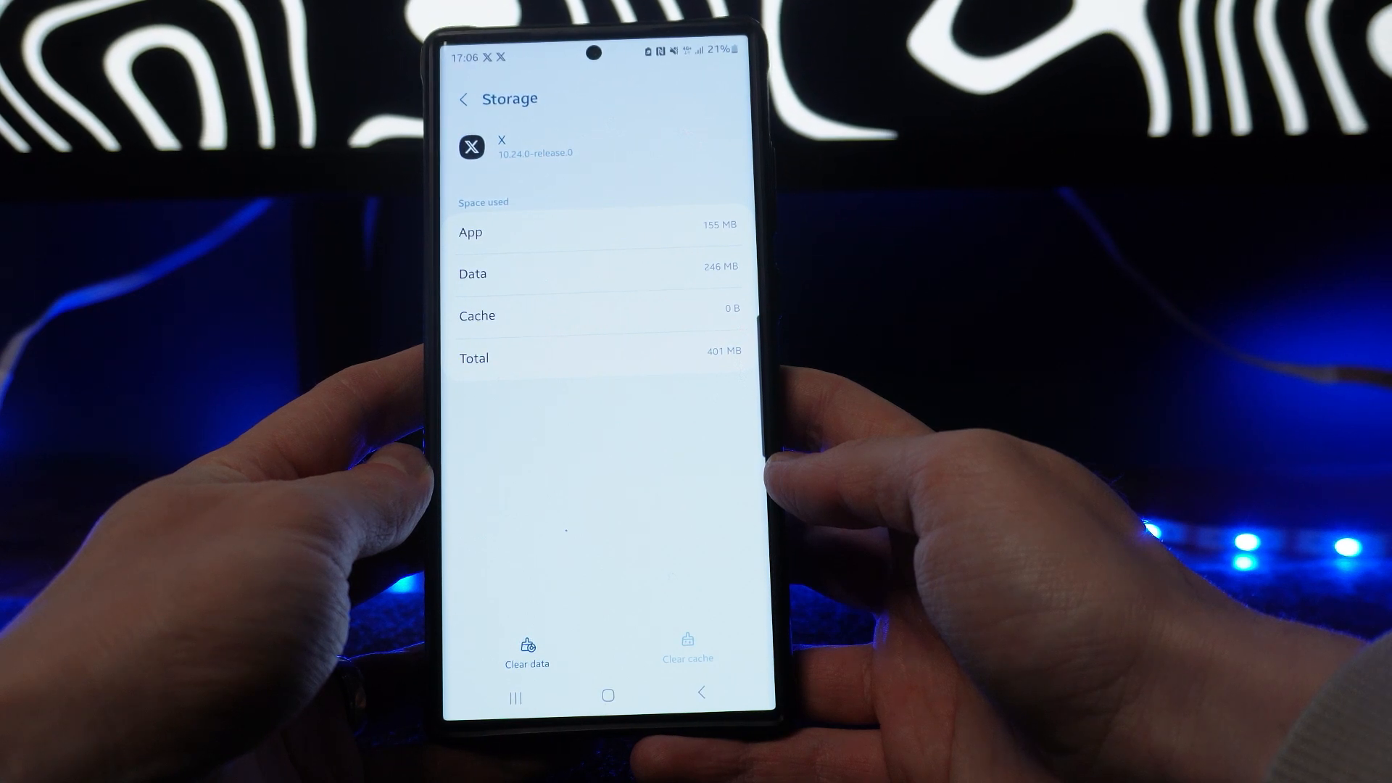